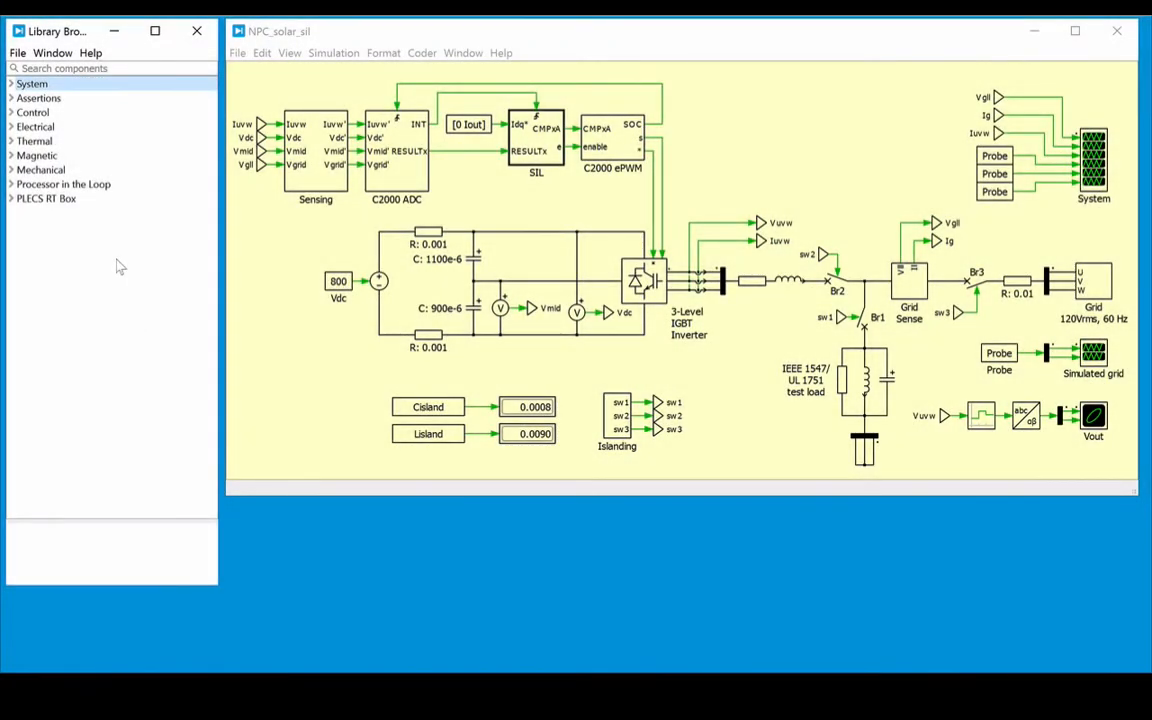
# Launch the PLECS Demo Models help page from the Help menu.
pyautogui.click(62, 52)
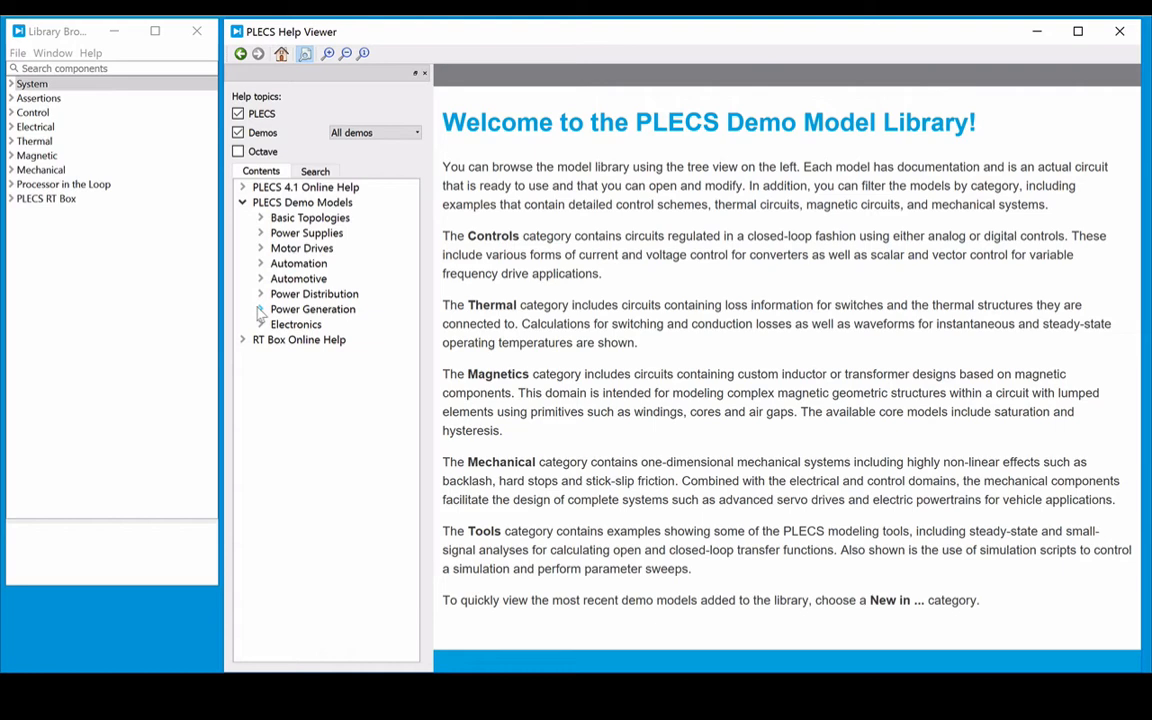
# Browse the Power Generation category's Grid-Connected Single-Phase Solar Inverter demo down to its photovoltaic model section.
pyautogui.click(260, 308)
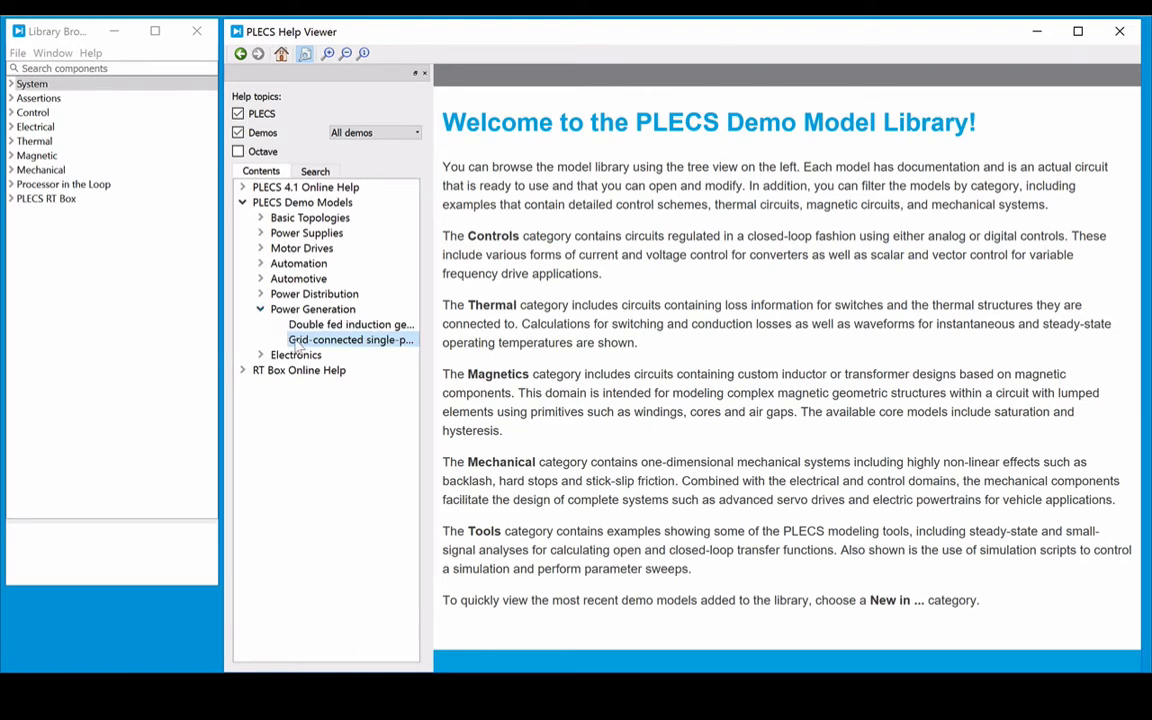
pyautogui.click(350, 340)
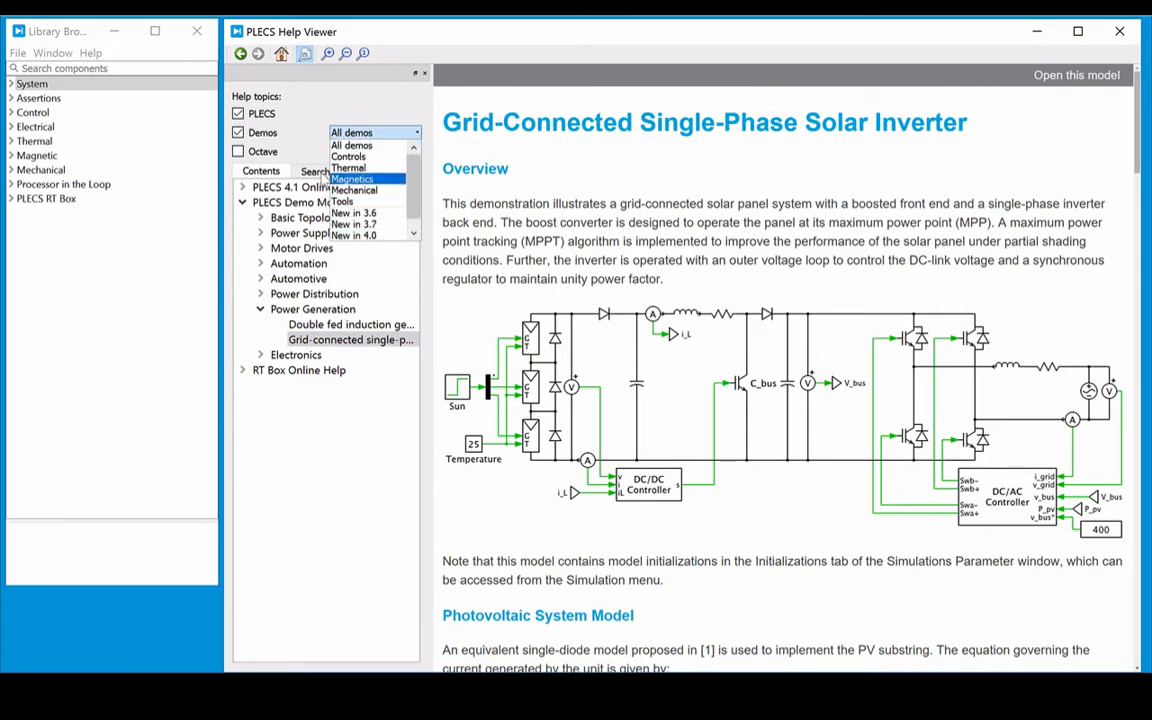
pyautogui.click(314, 172)
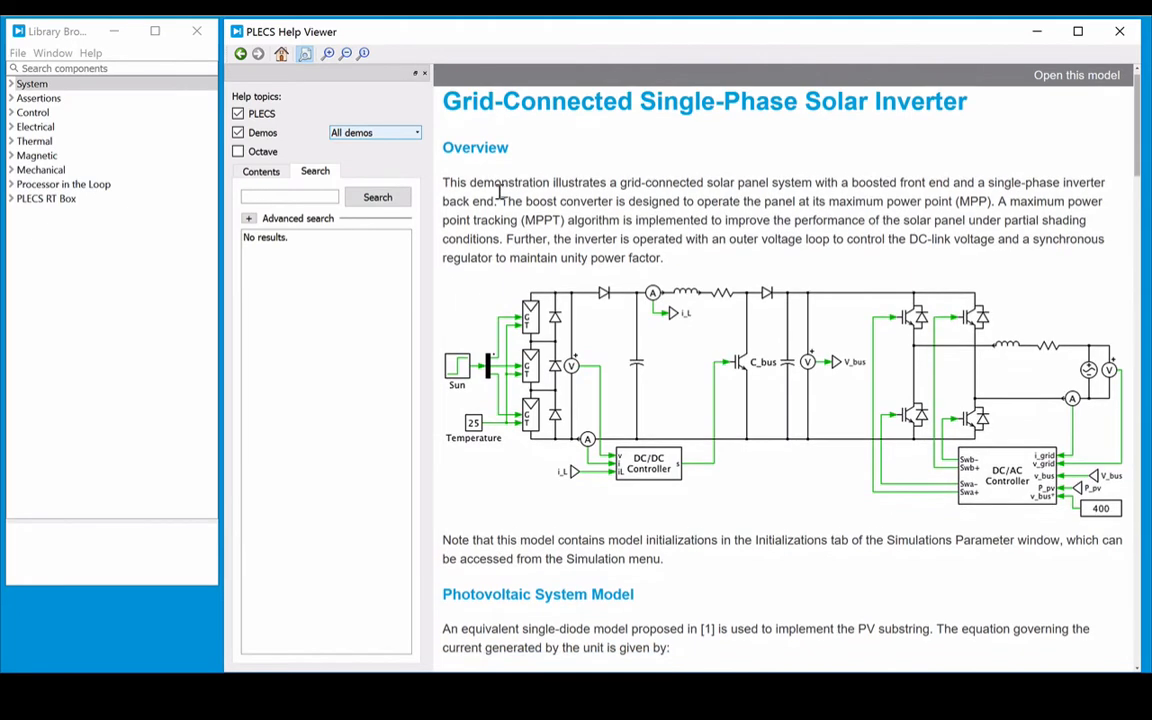
pyautogui.scroll(-3)
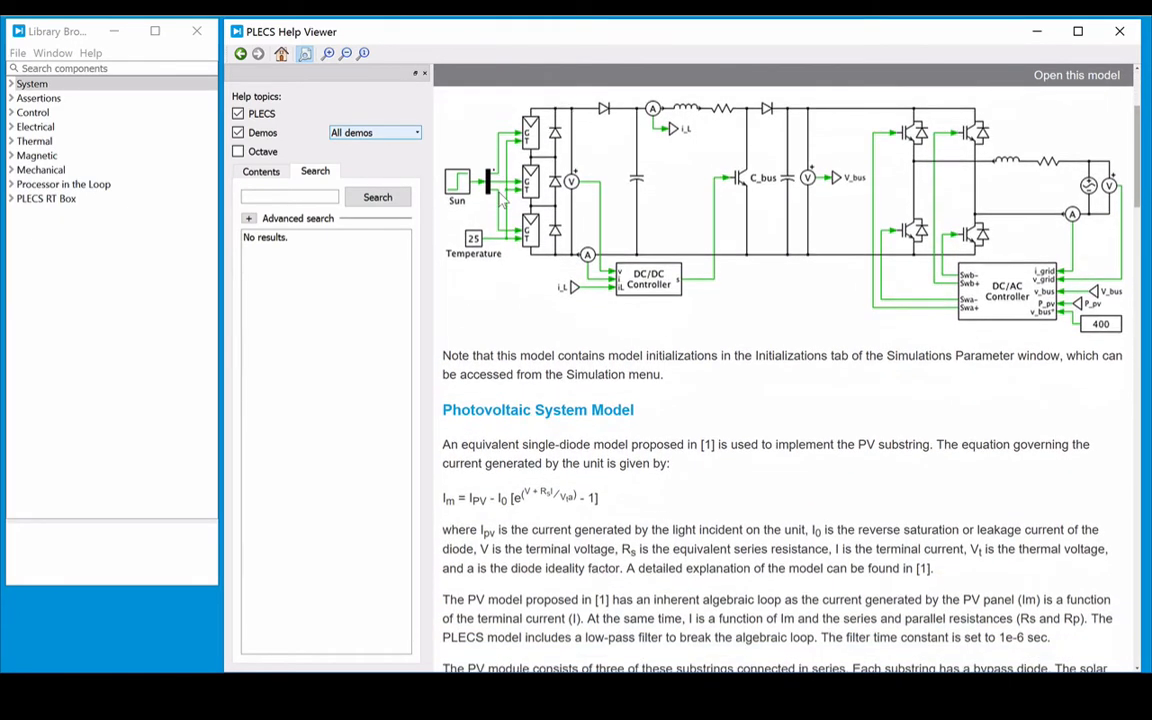
pyautogui.scroll(-3)
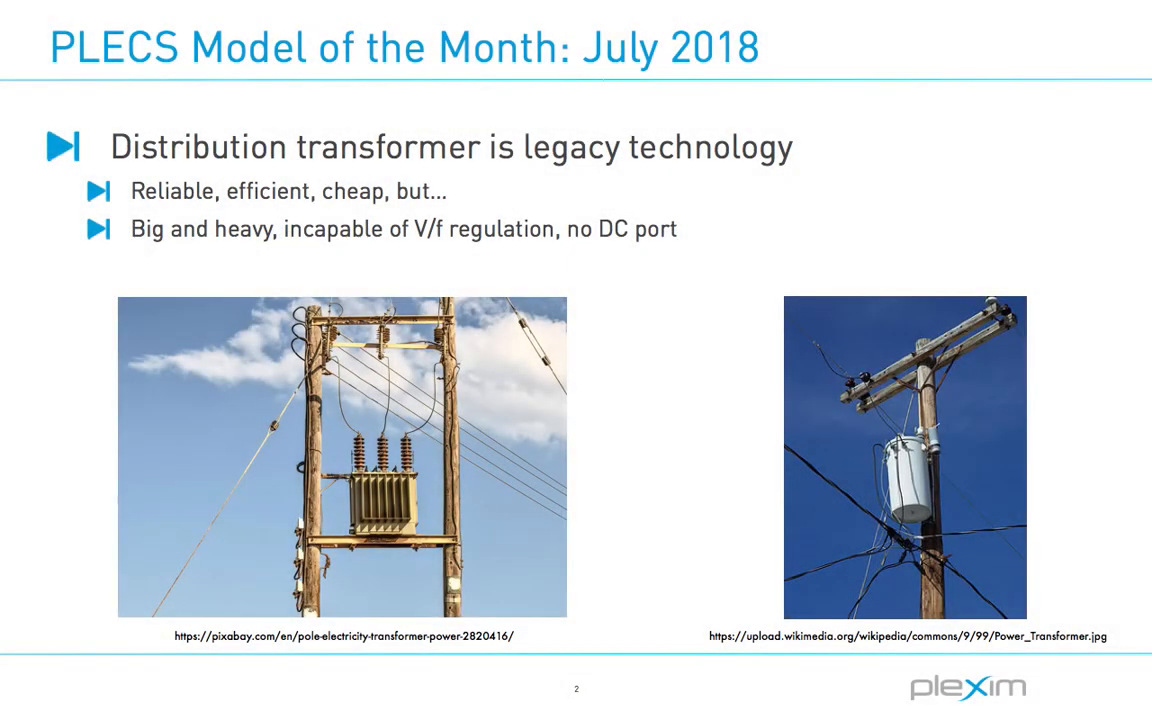
pyautogui.press('Right')
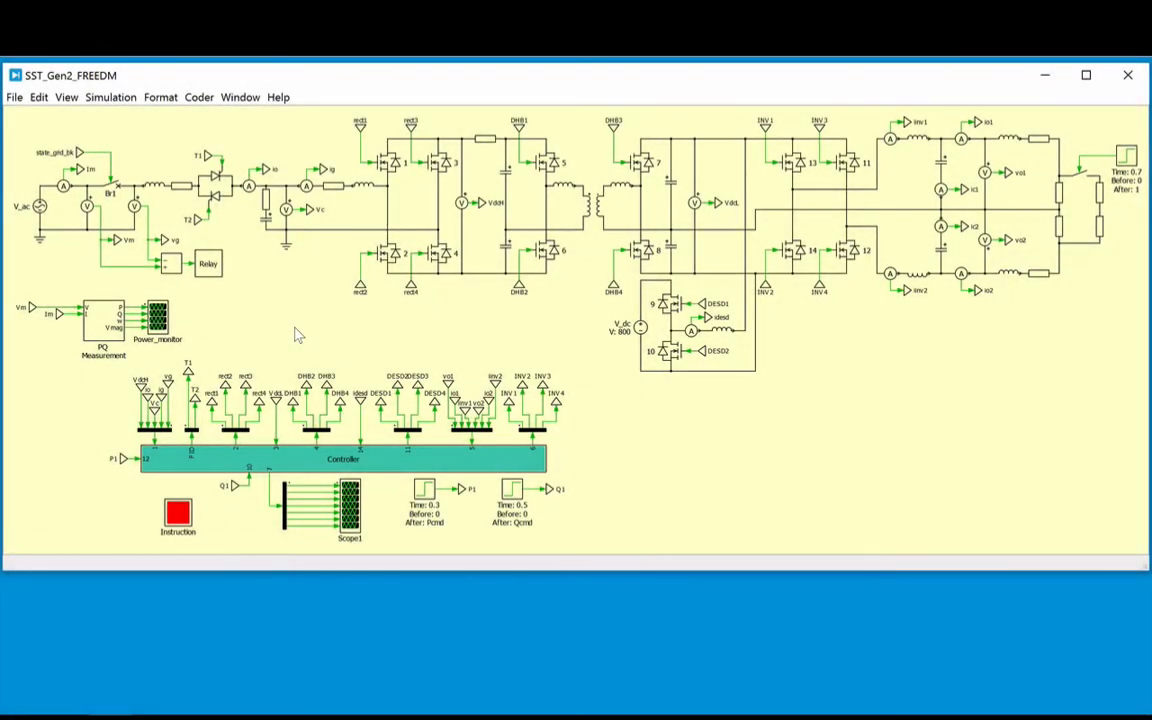
pyautogui.moveTo(200, 292)
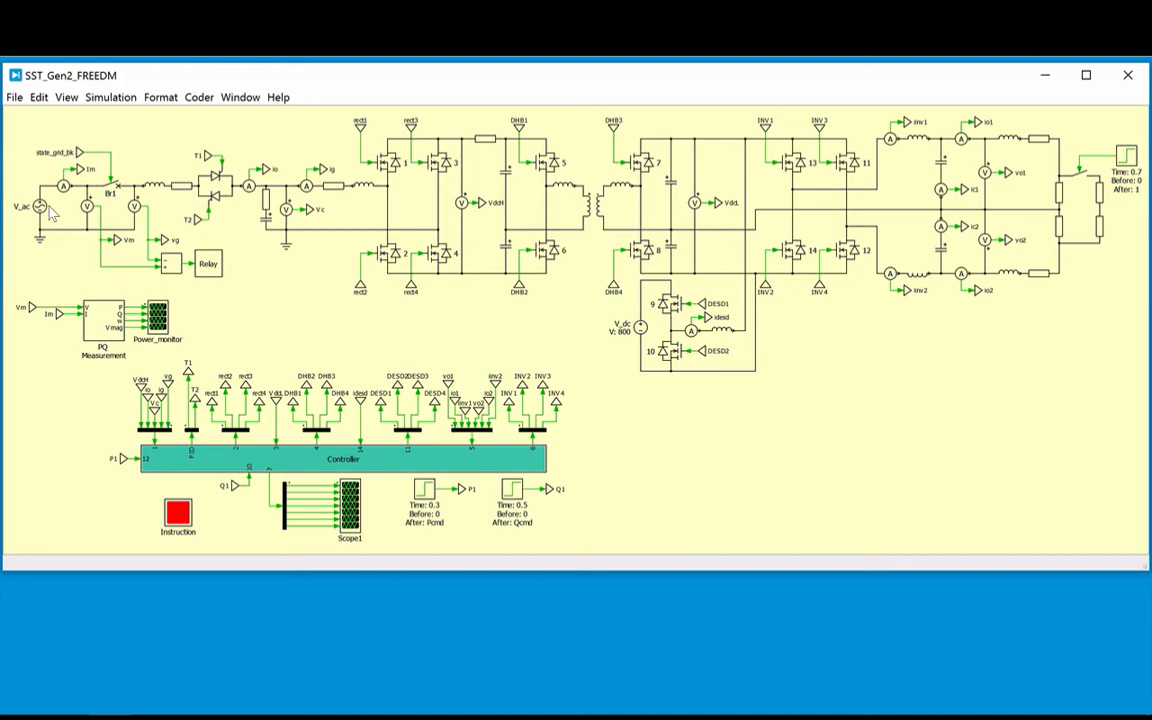
pyautogui.moveTo(222, 212)
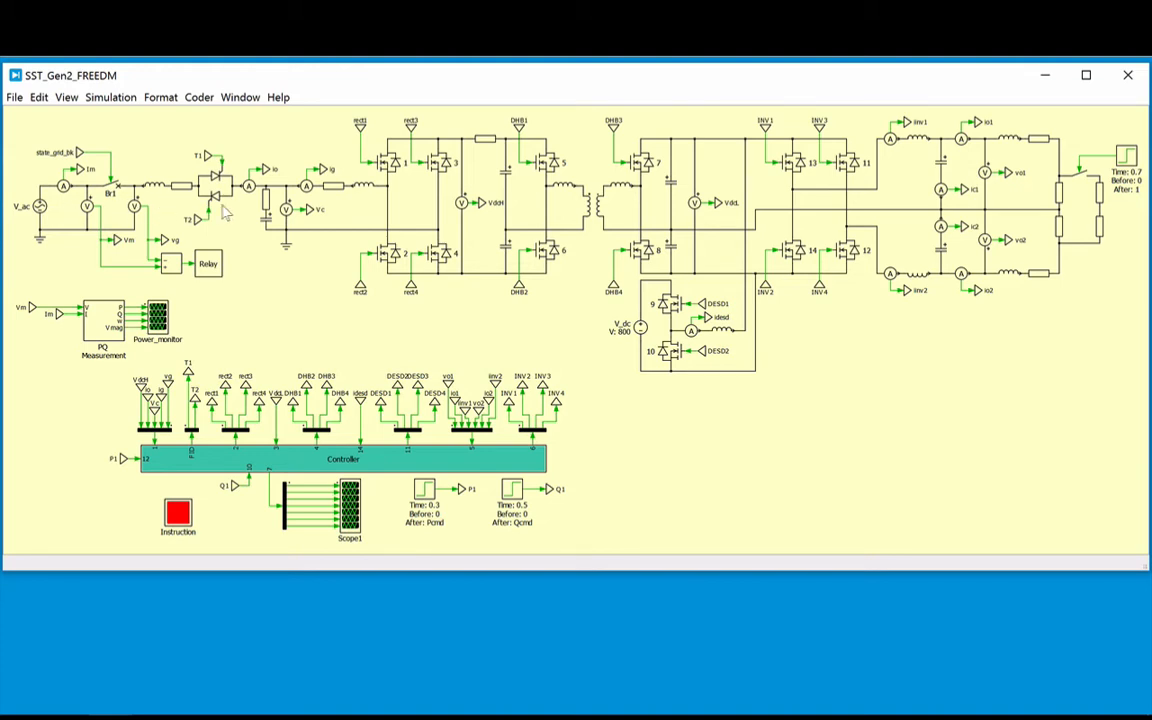
pyautogui.moveTo(232, 208)
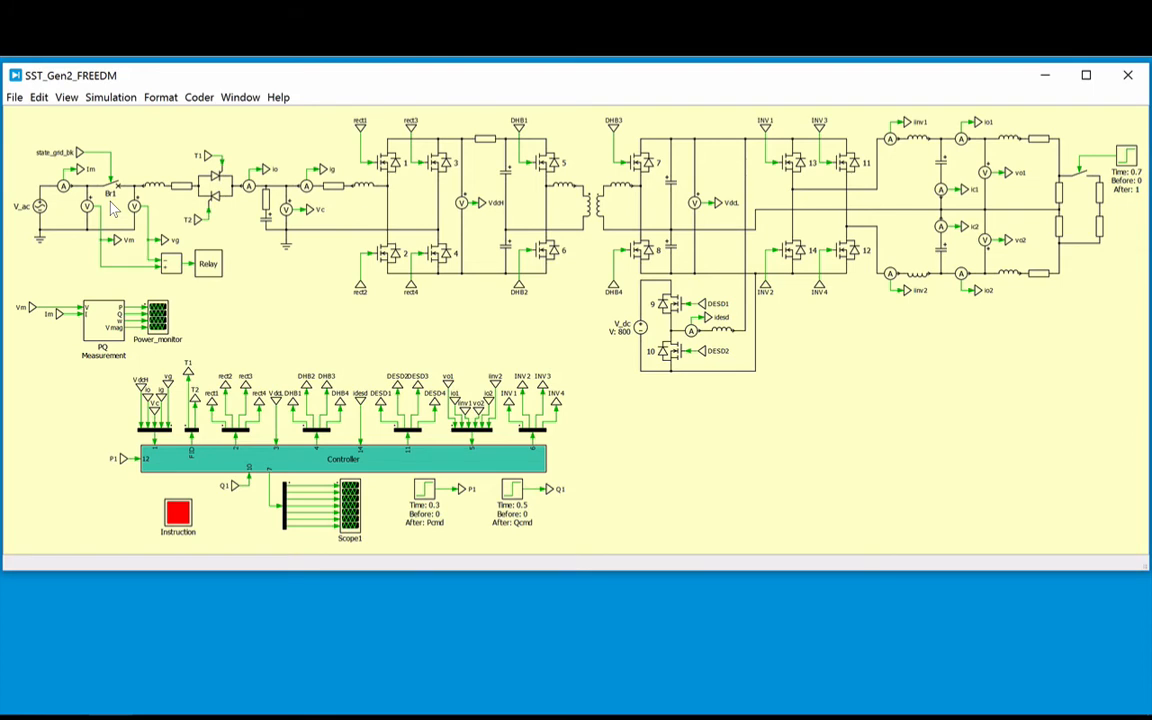
pyautogui.moveTo(138, 210)
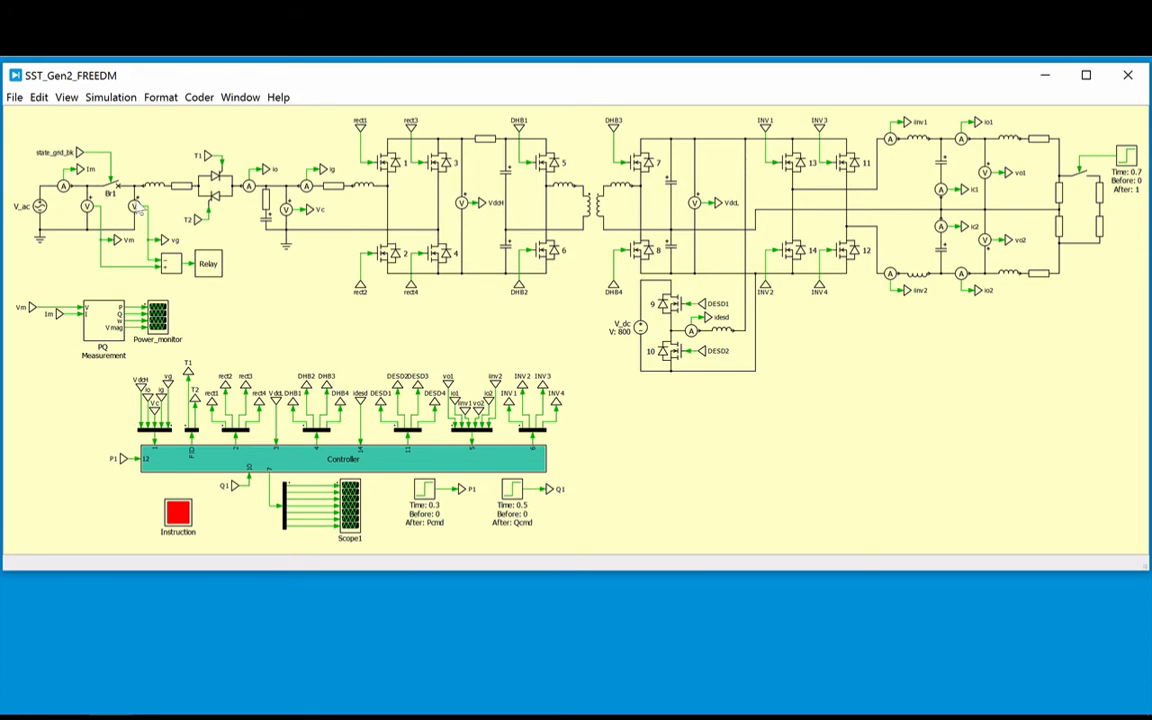
pyautogui.moveTo(362, 218)
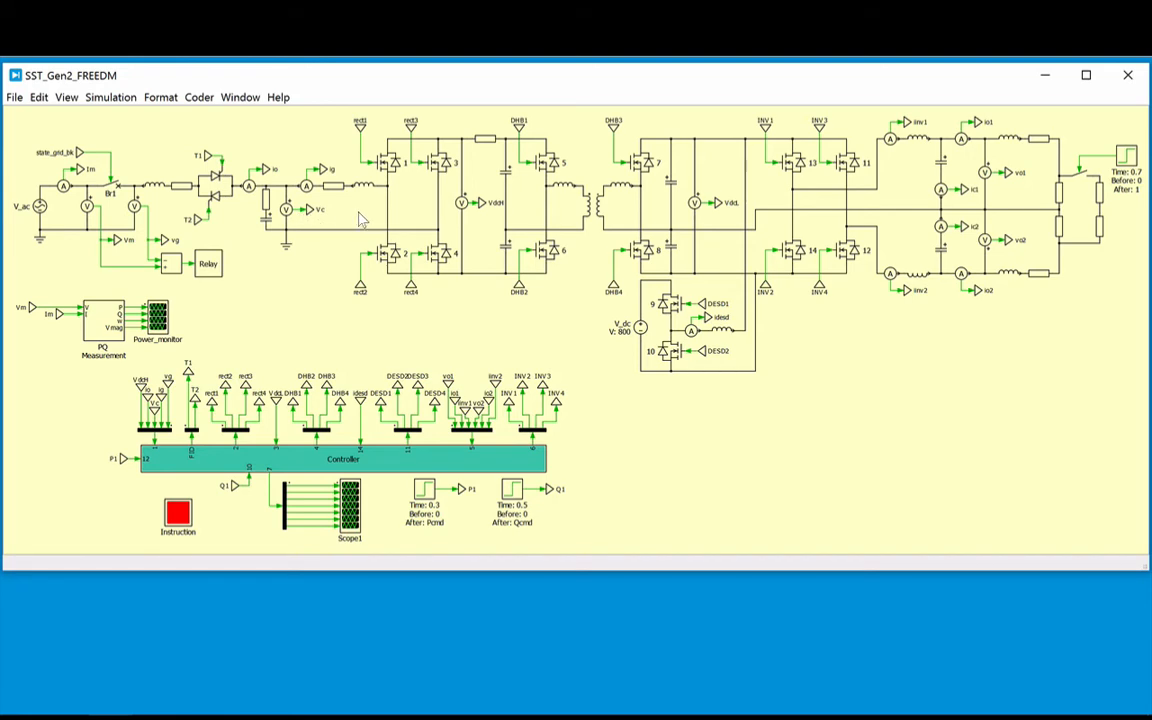
pyautogui.moveTo(428, 172)
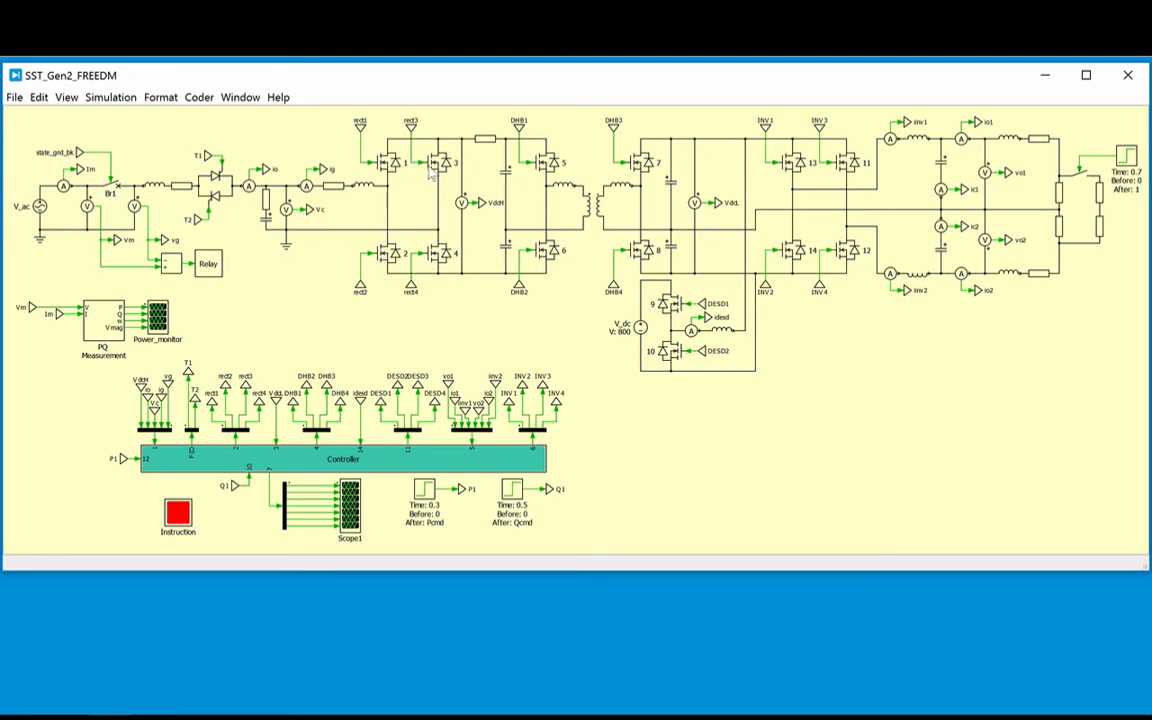
pyautogui.moveTo(418, 206)
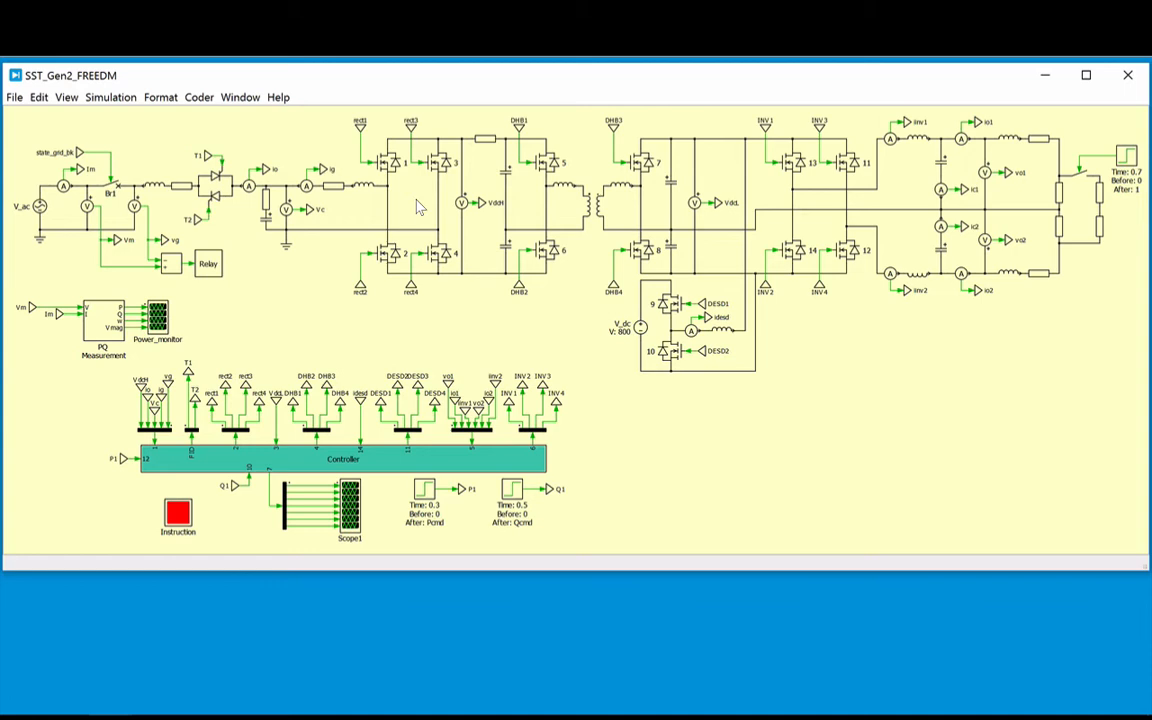
pyautogui.moveTo(472, 204)
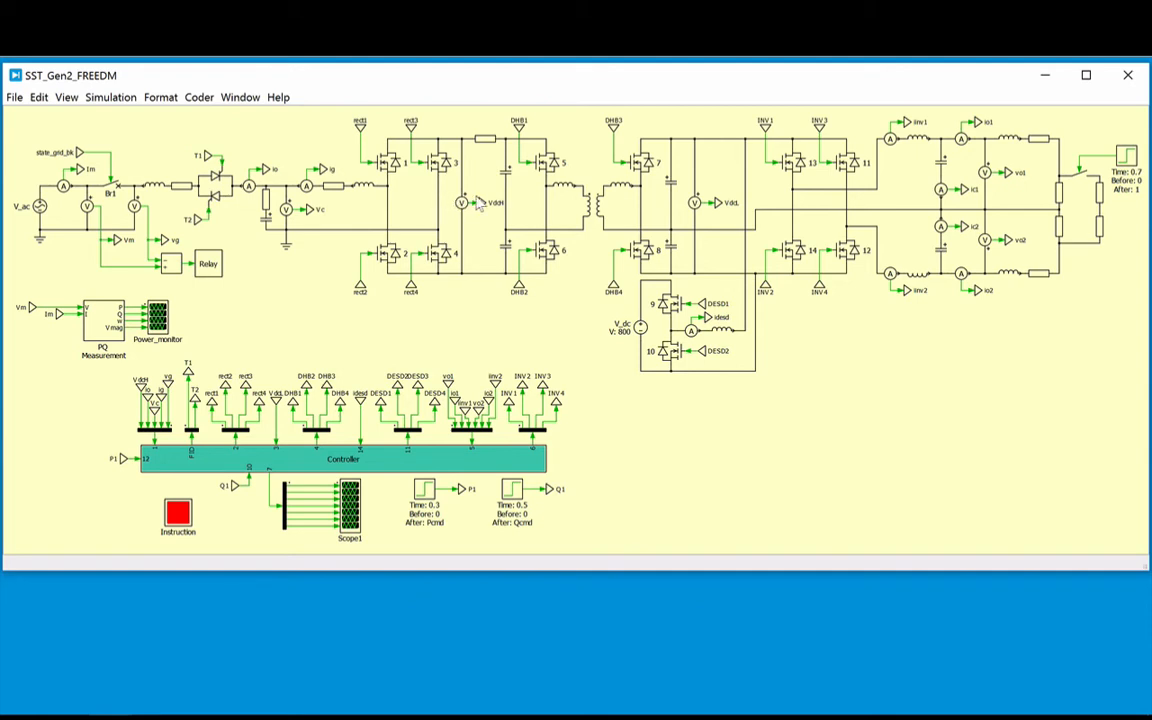
pyautogui.moveTo(512, 210)
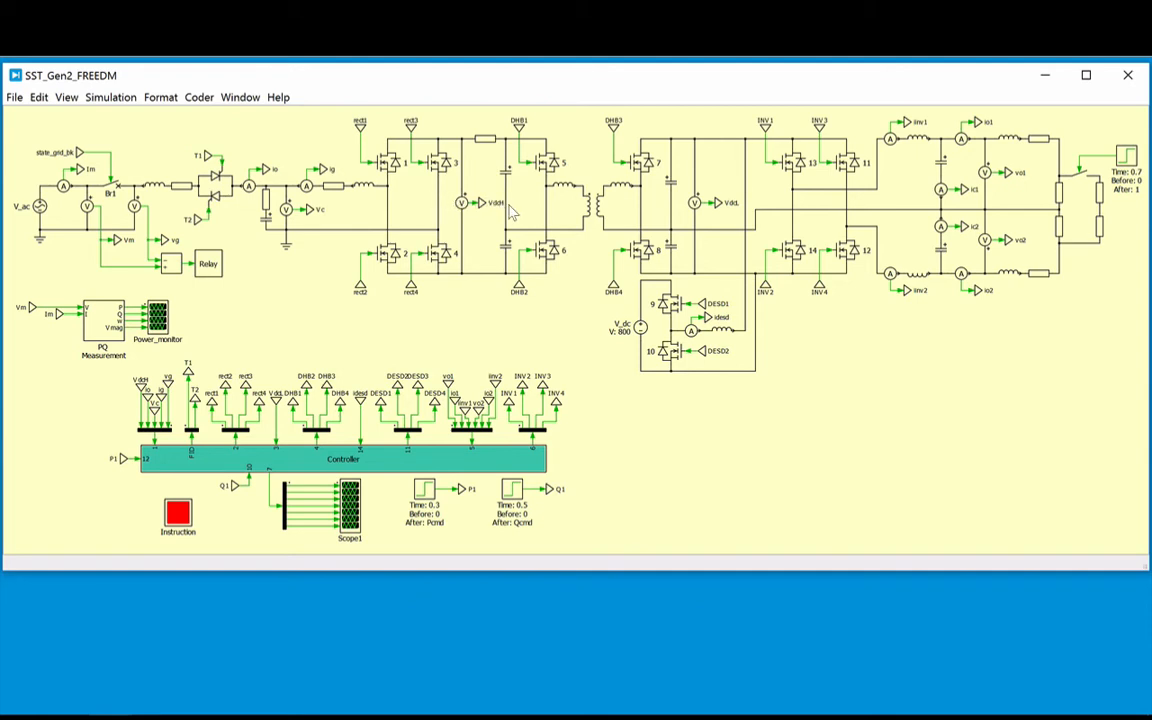
pyautogui.moveTo(636, 204)
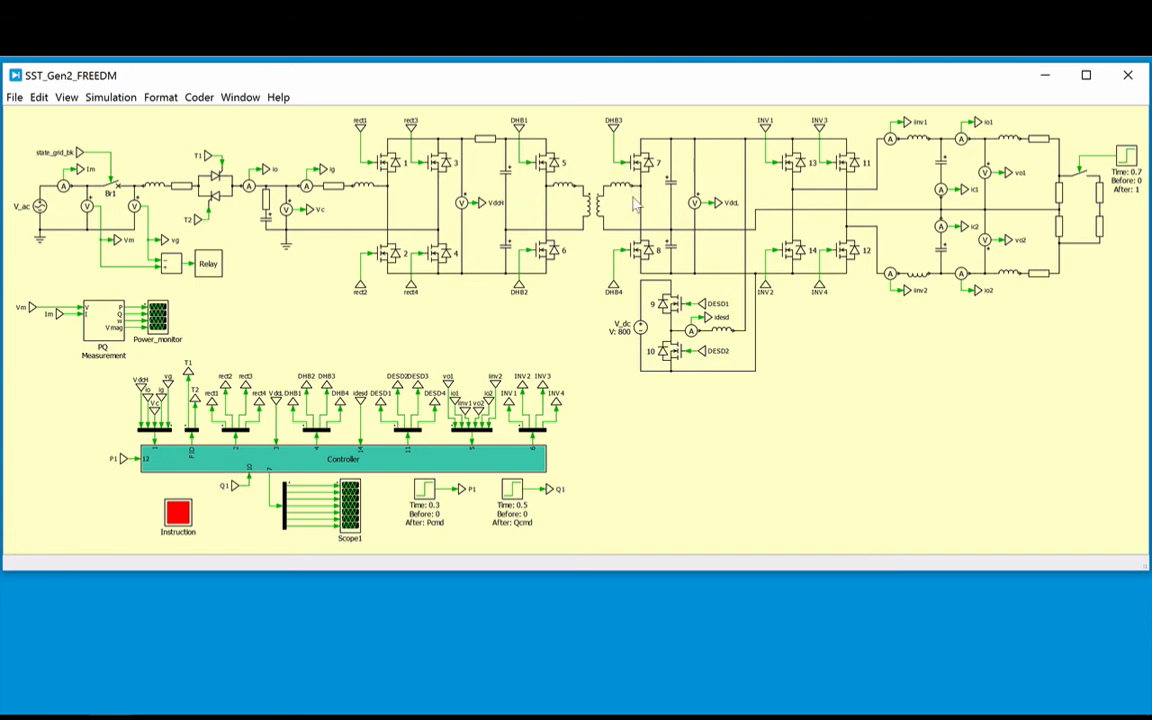
pyautogui.moveTo(596, 172)
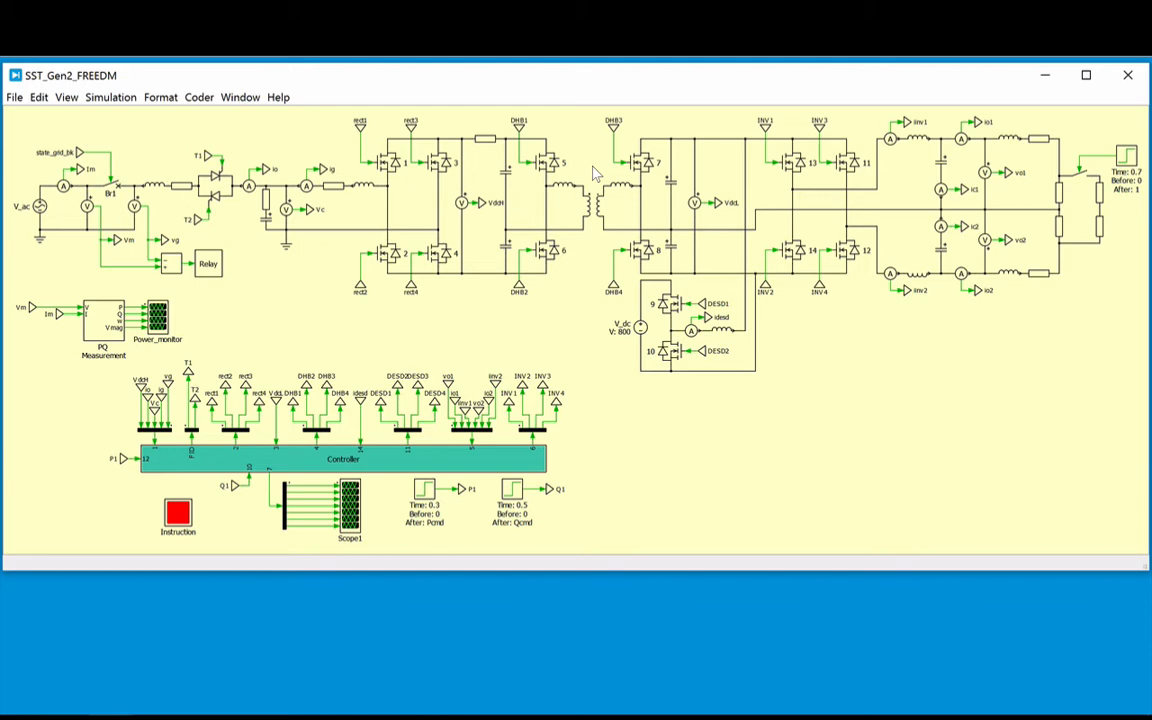
pyautogui.moveTo(630, 200)
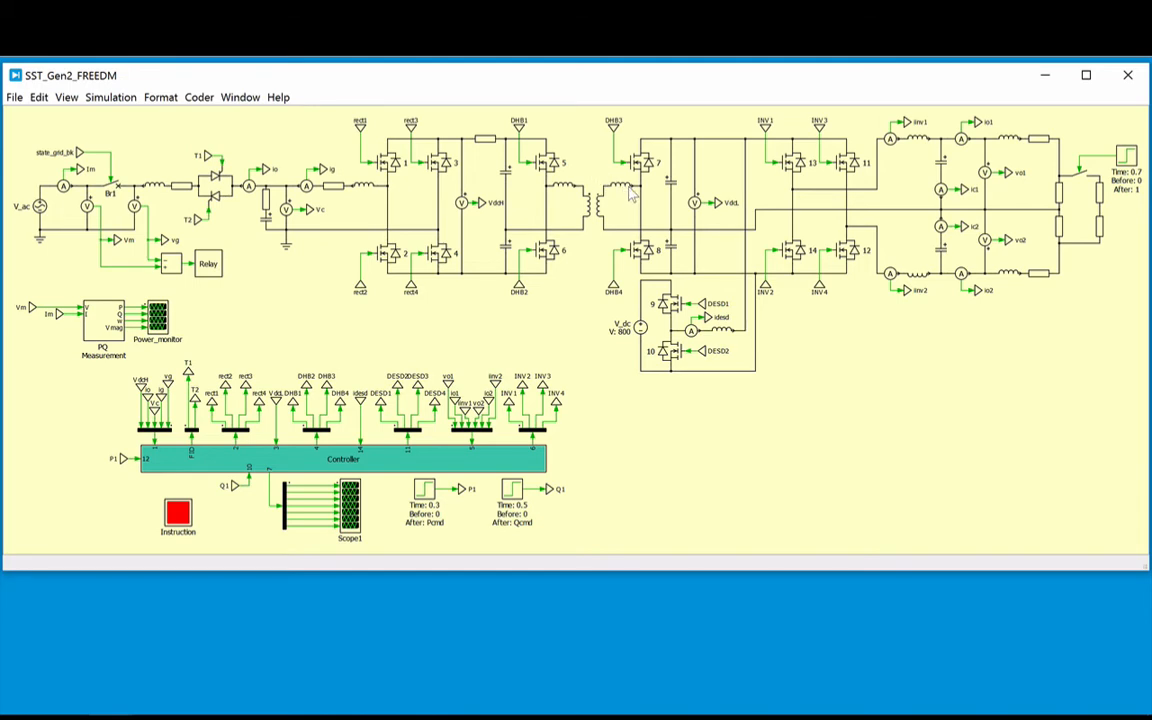
pyautogui.moveTo(682, 216)
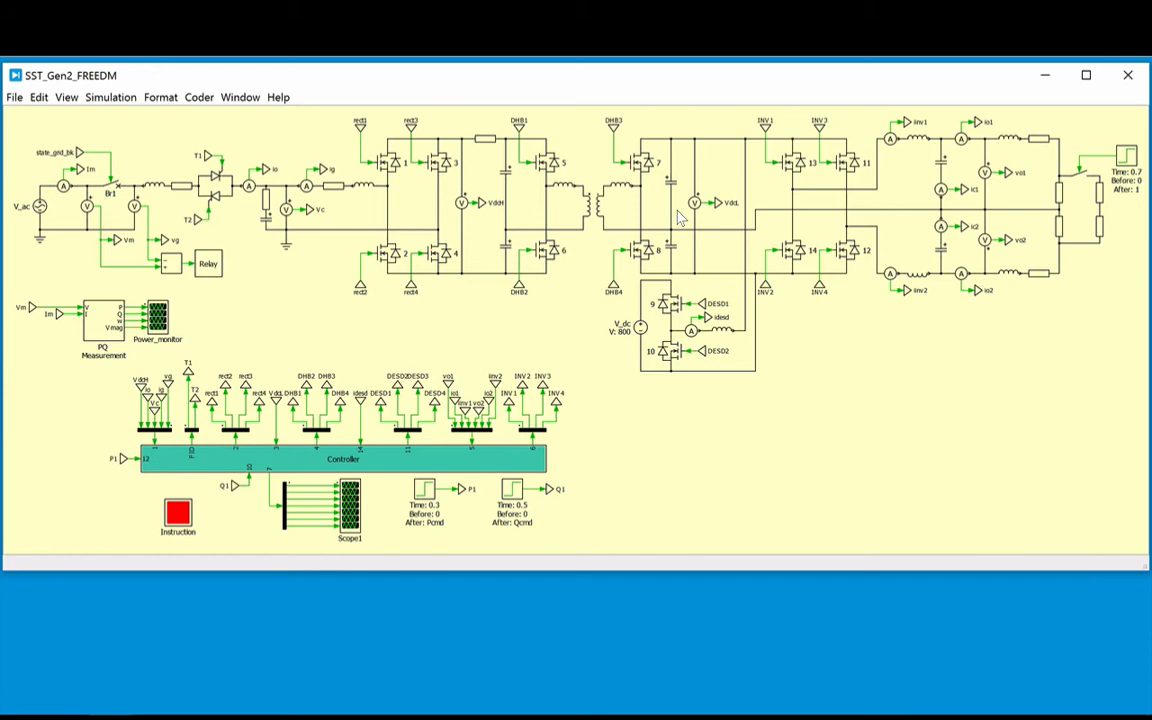
pyautogui.moveTo(780, 204)
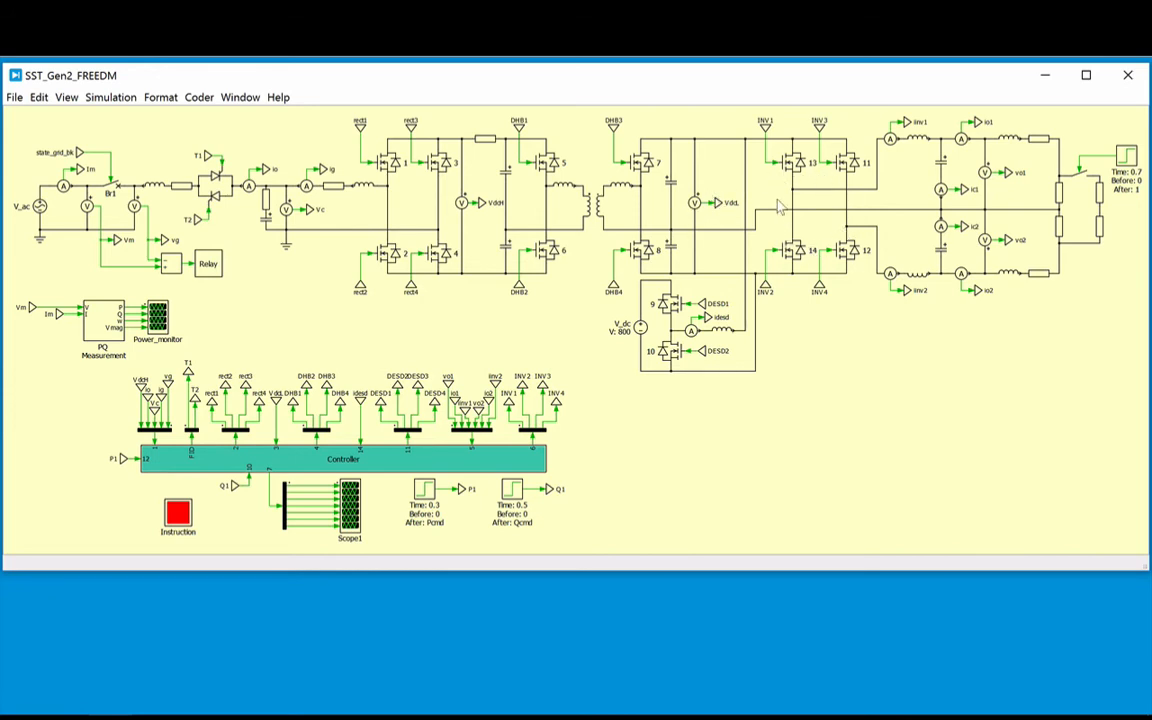
pyautogui.moveTo(824, 202)
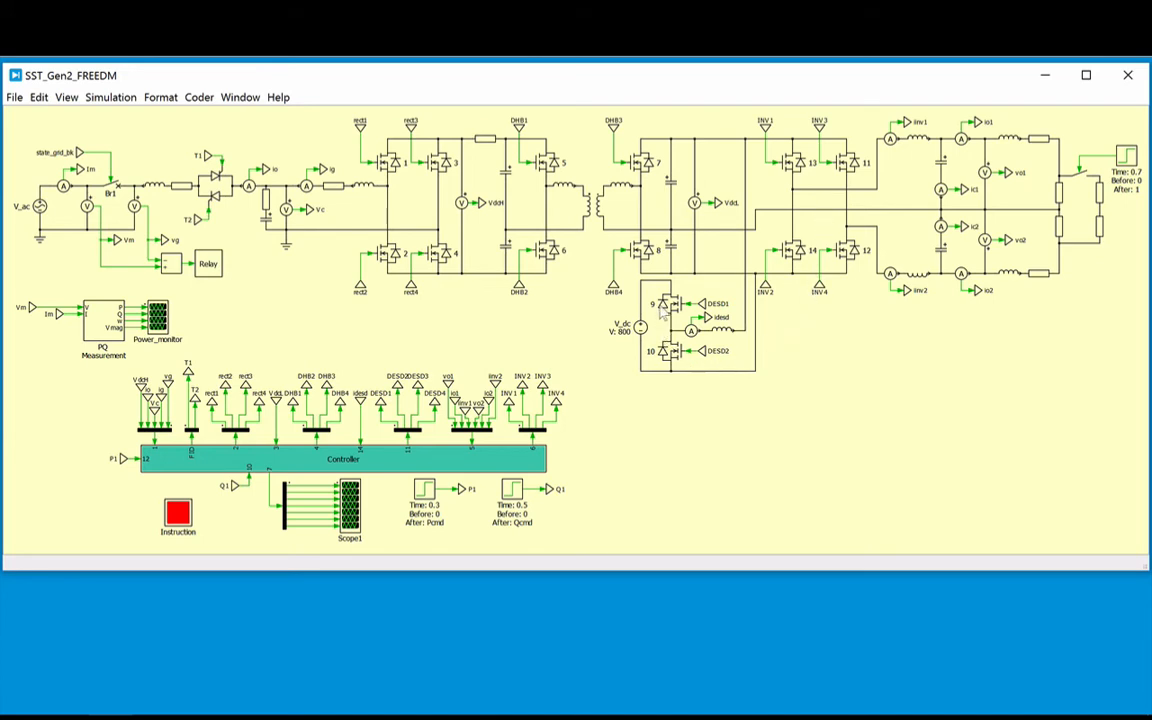
pyautogui.moveTo(656, 390)
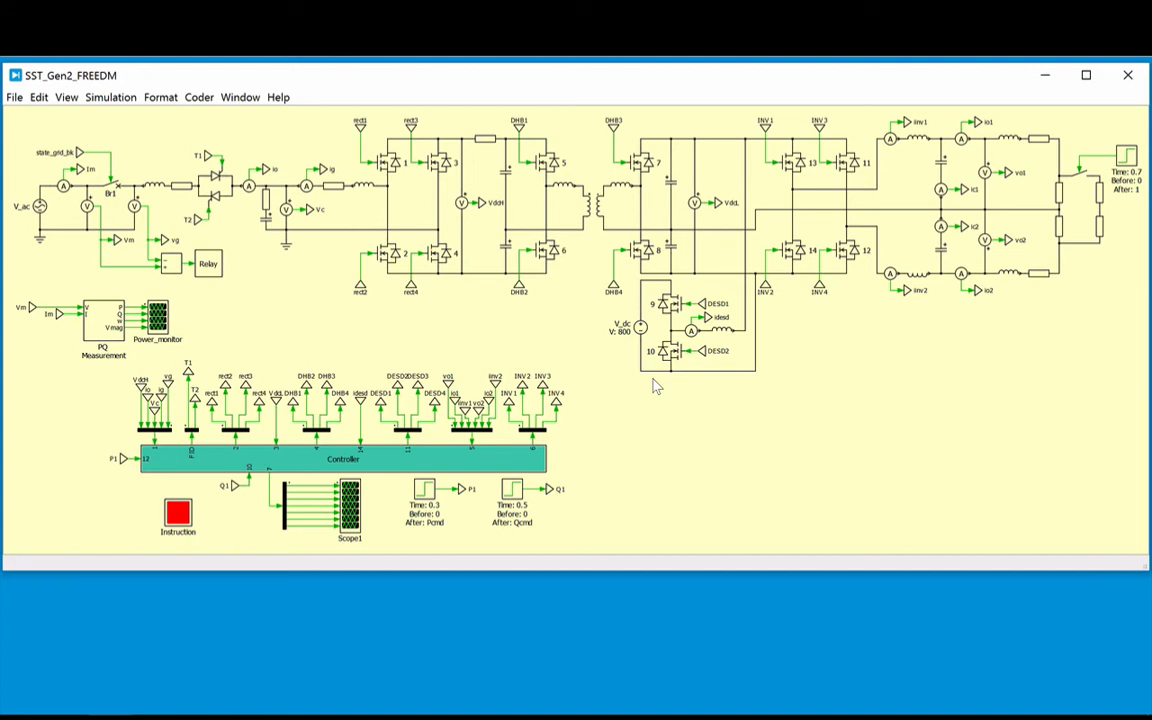
pyautogui.moveTo(470, 456)
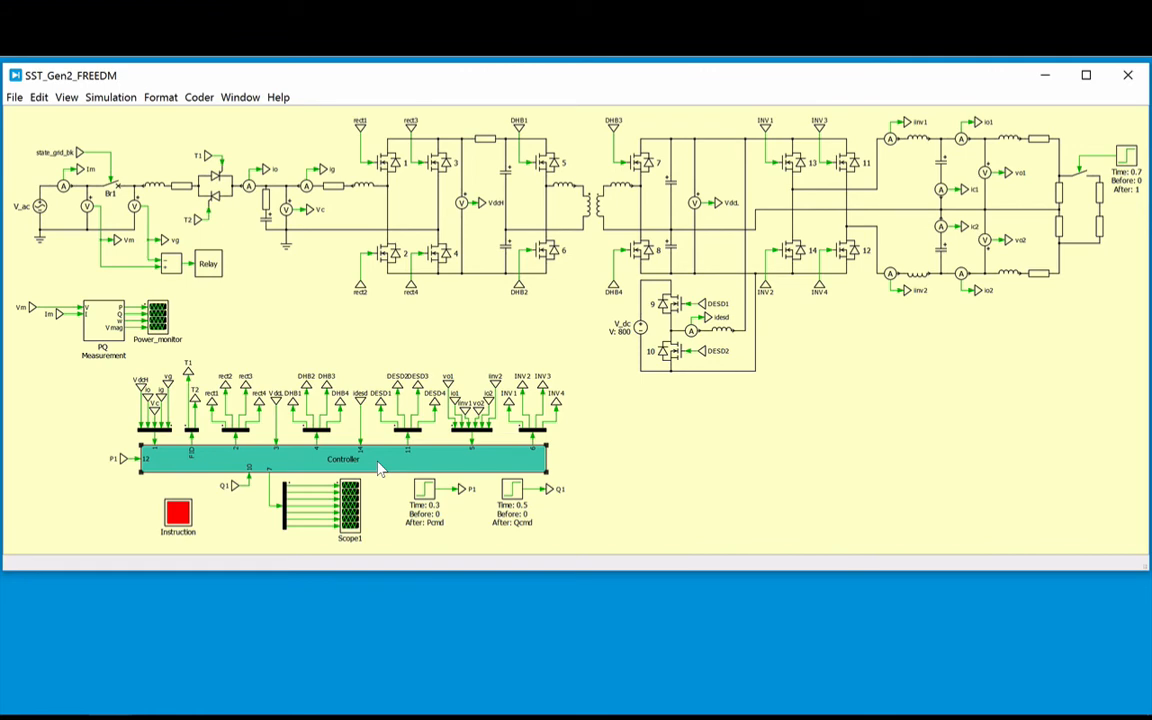
# Inspect the Controller subsystem internals, close it, and bring up Scope1 with its empty plots.
pyautogui.doubleClick(336, 458)
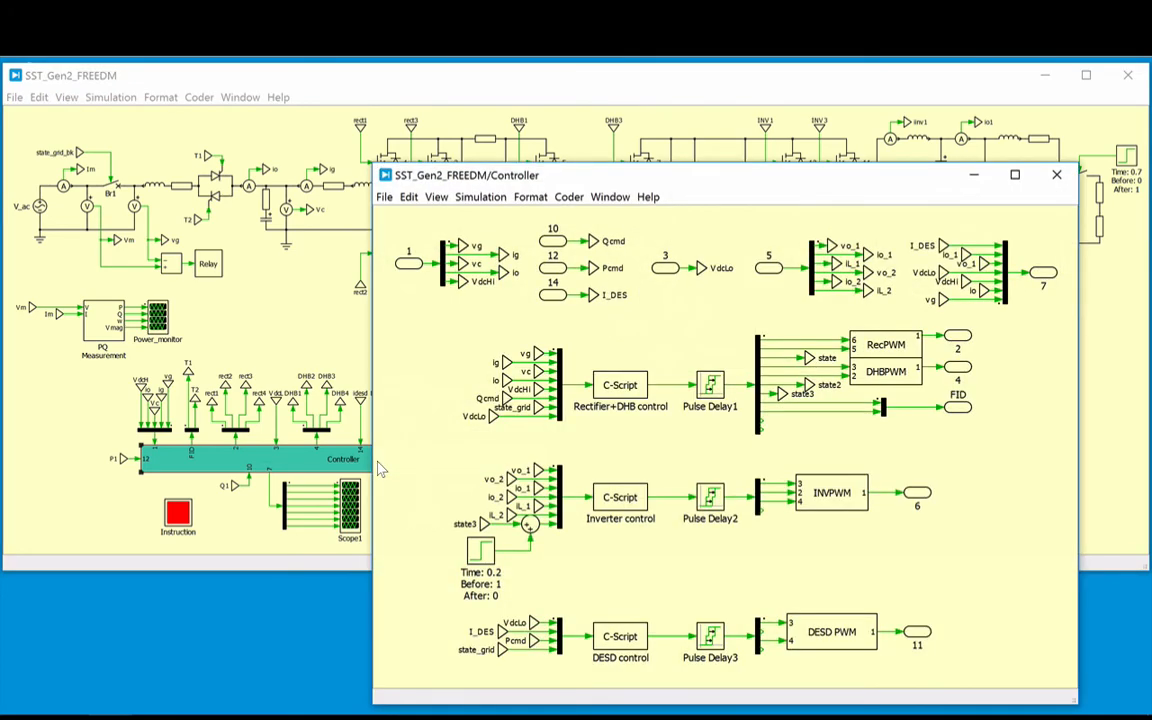
pyautogui.moveTo(650, 396)
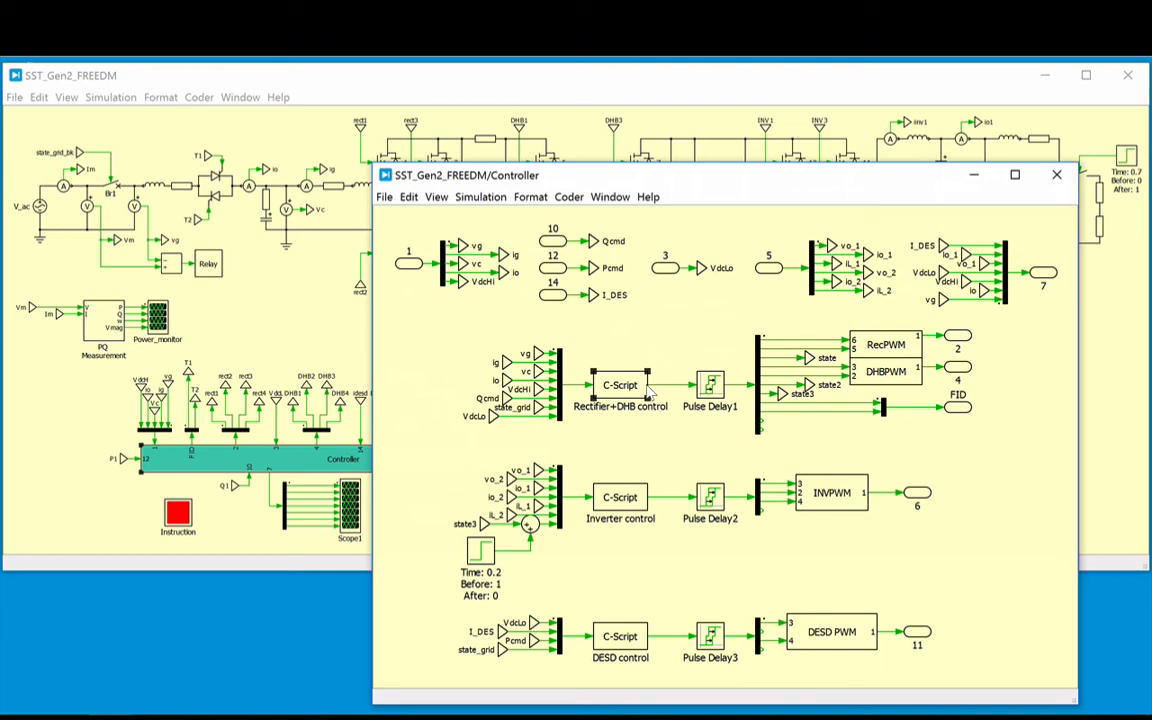
pyautogui.moveTo(1060, 190)
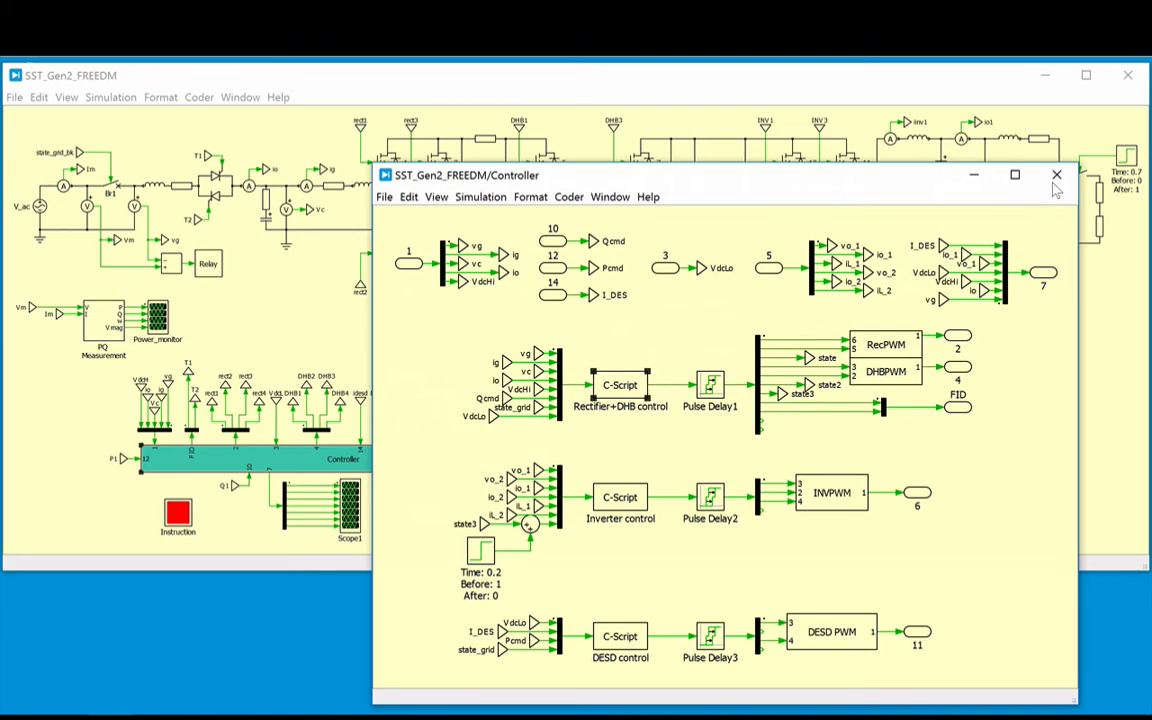
pyautogui.click(1052, 176)
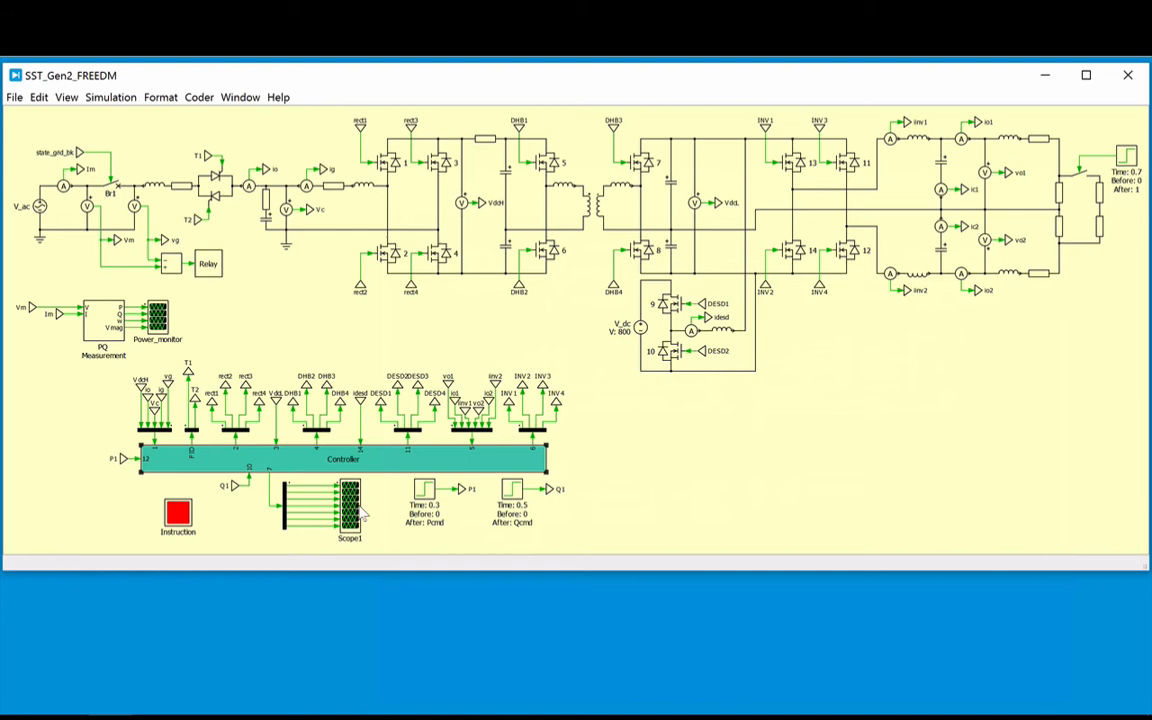
pyautogui.doubleClick(348, 500)
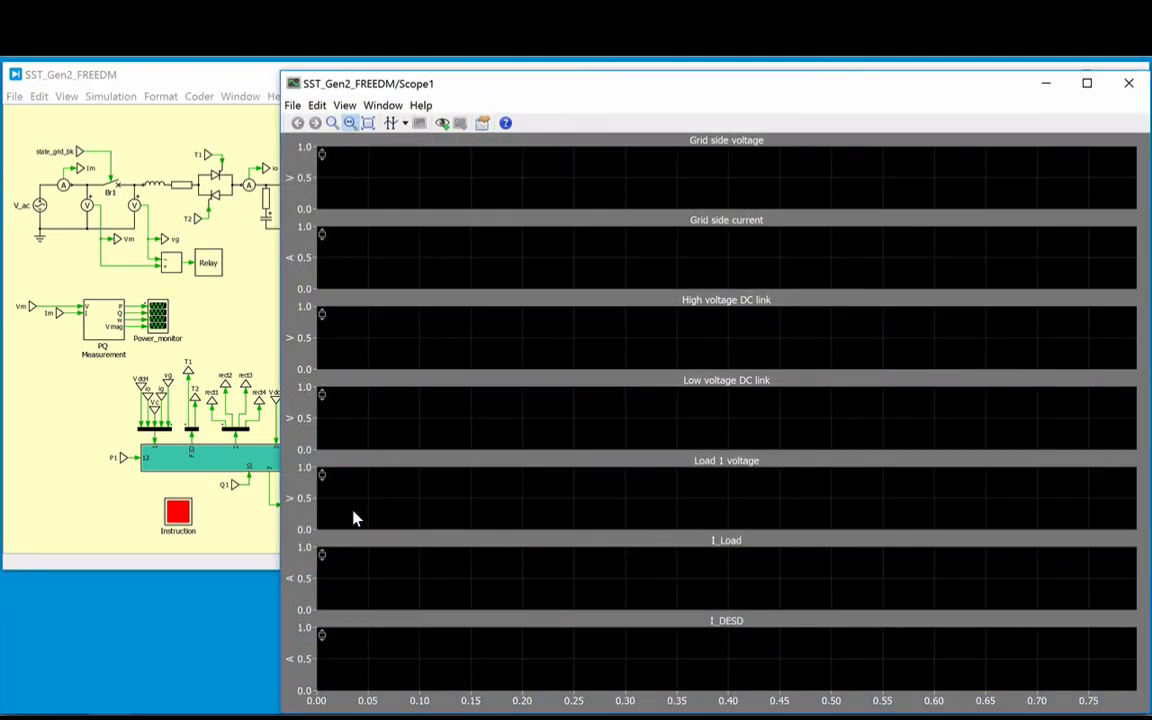